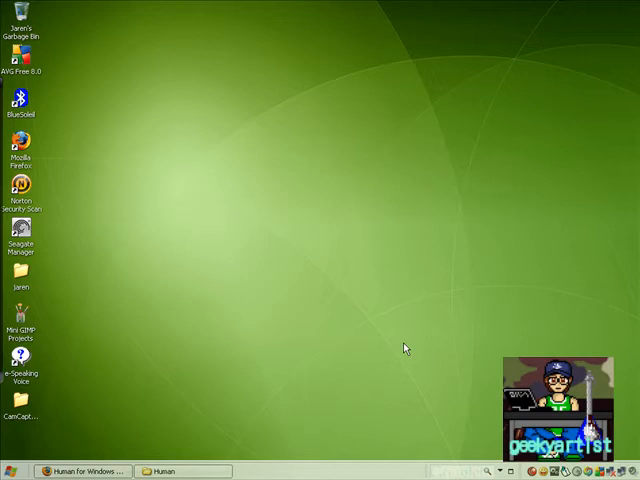
mouse_move(451, 190)
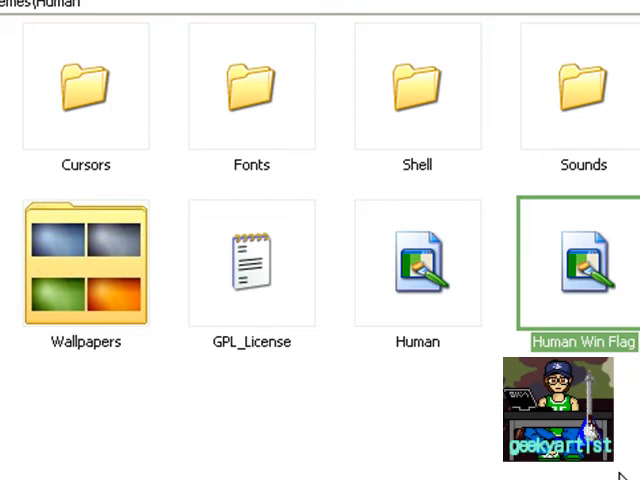
- Apply the Human Win Flag visual style with the Blue colour scheme
left_click(416, 264)
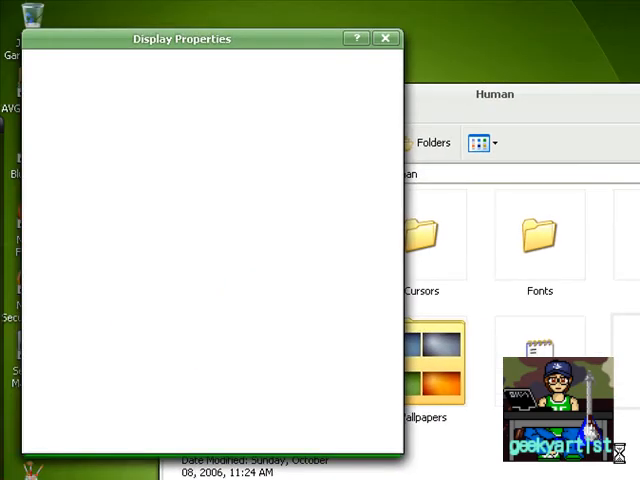
left_click(240, 66)
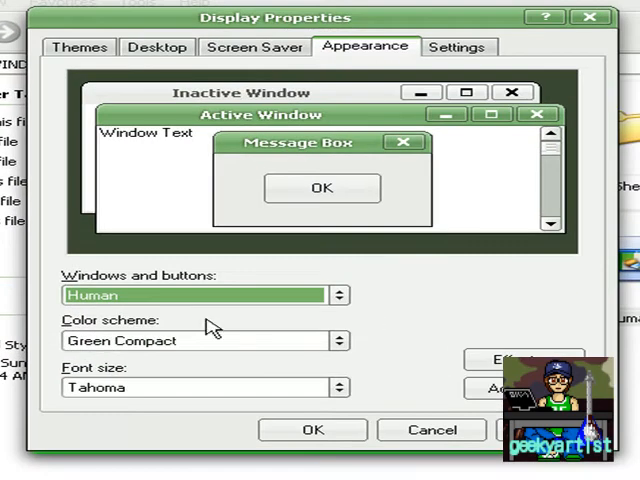
left_click(338, 340)
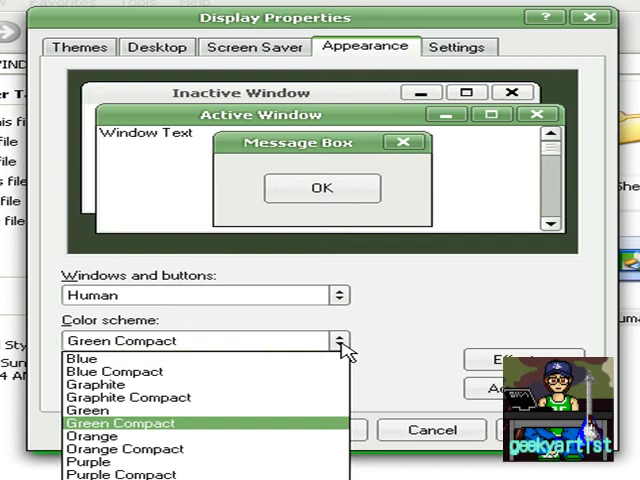
mouse_move(92, 436)
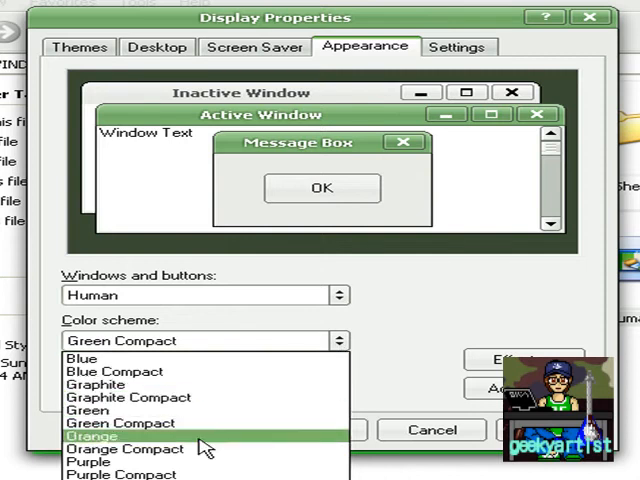
mouse_move(82, 358)
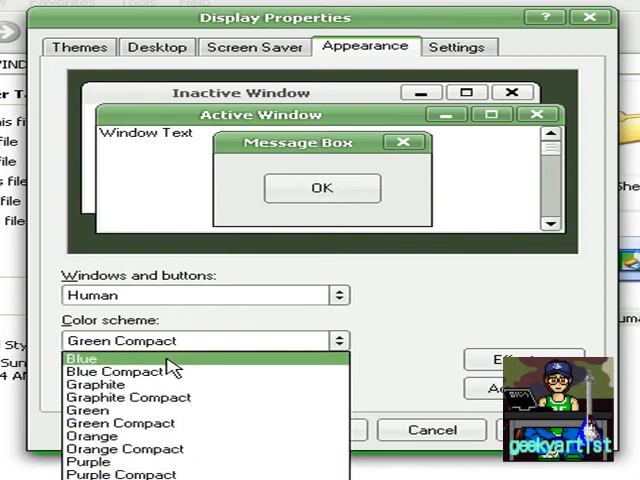
left_click(81, 358)
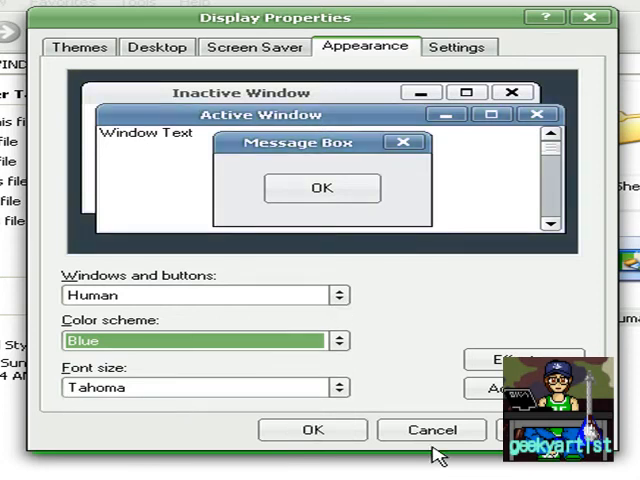
left_click(322, 188)
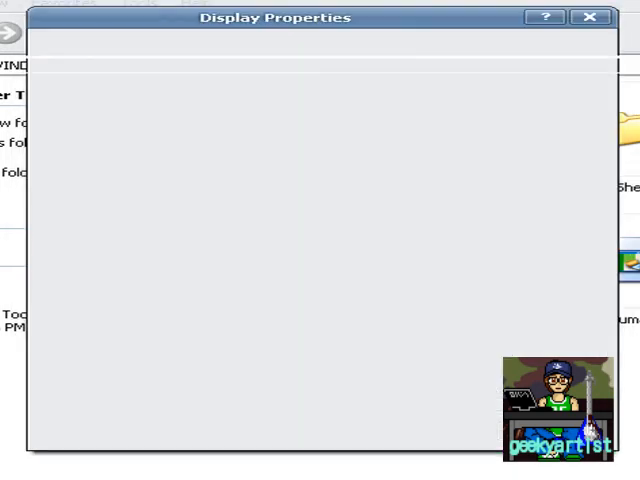
left_click(589, 17)
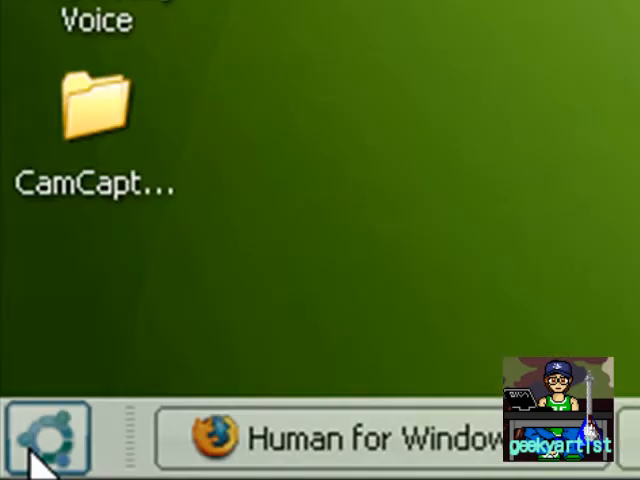
- Click the Ubuntu start button, then right-click the desktop for its context menu
left_click(40, 440)
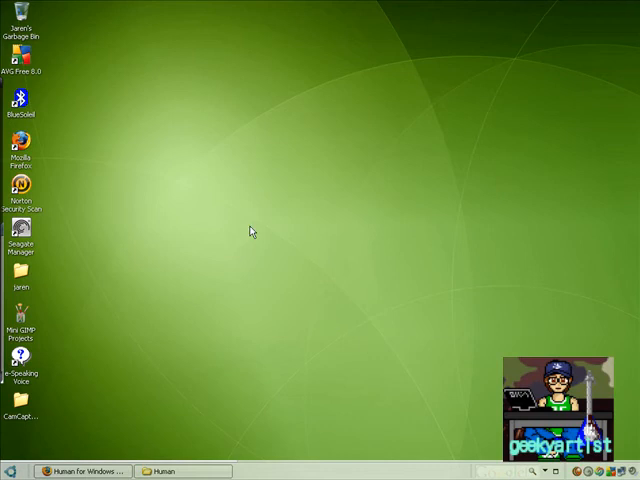
right_click(250, 231)
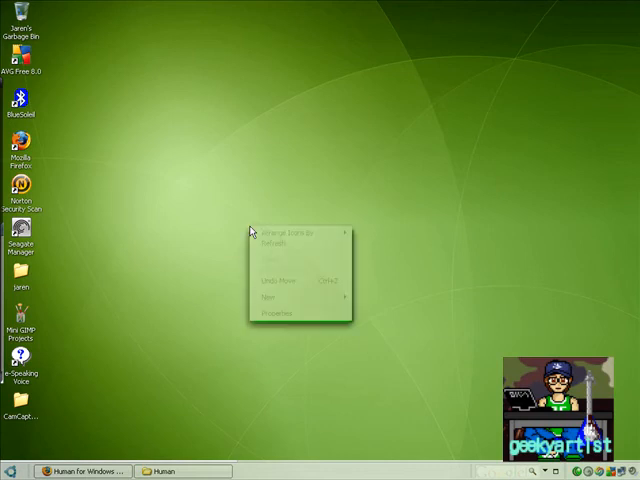
- Set the Human style's colour scheme to Blue Compact in Display Properties
left_click(277, 312)
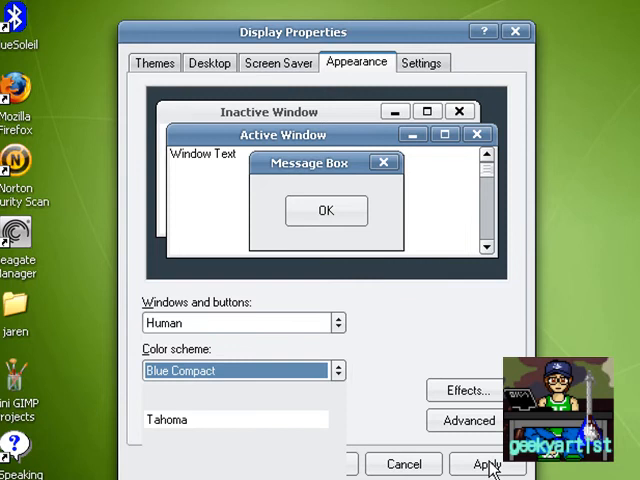
left_click(487, 464)
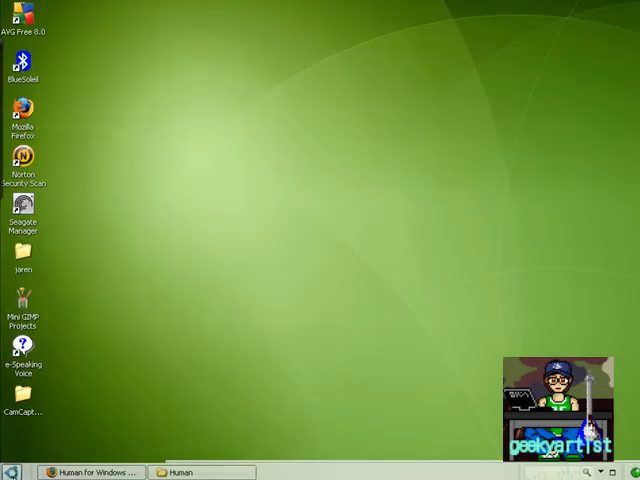
- Open the Start menu from the Ubuntu start button
left_click(25, 472)
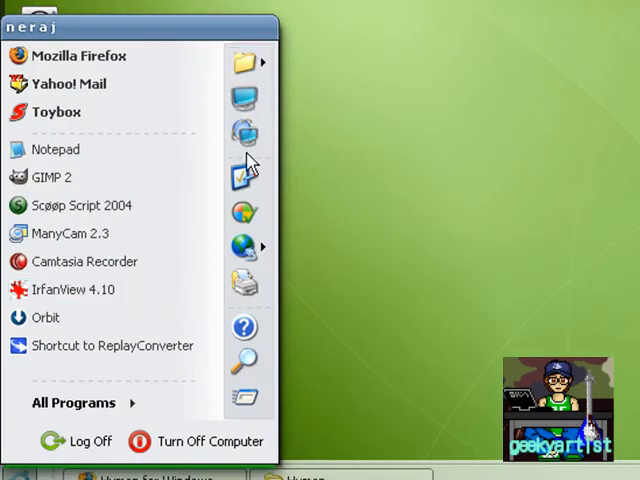
mouse_move(322, 213)
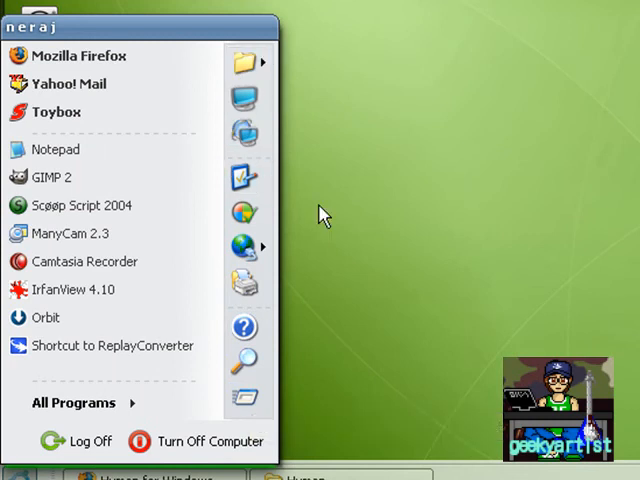
mouse_move(420, 192)
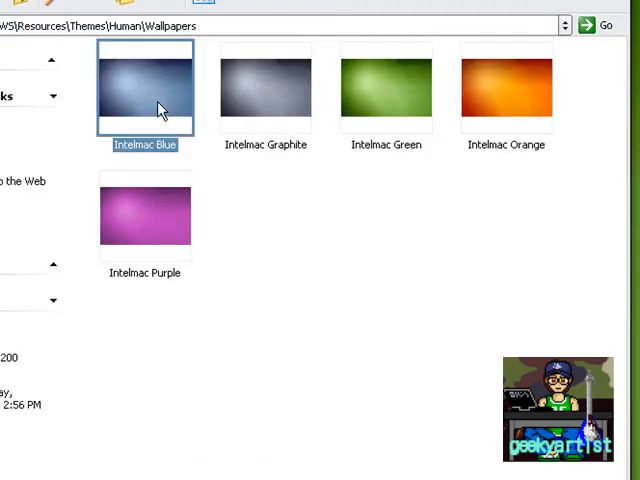
- Set Intelmac Blue as the desktop background and minimize the Wallpapers folder
right_click(145, 95)
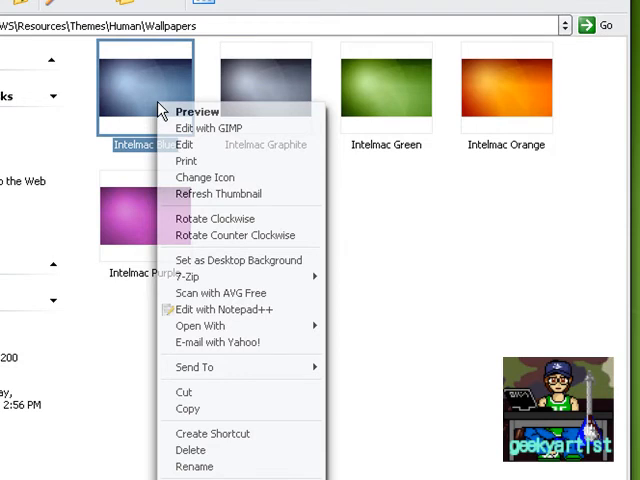
mouse_move(240, 326)
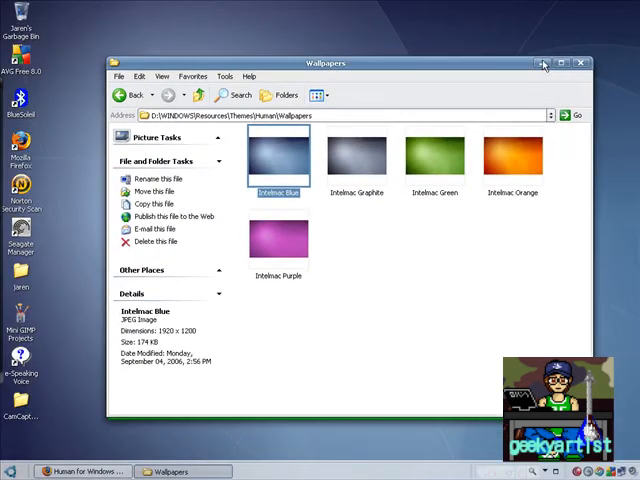
left_click(545, 63)
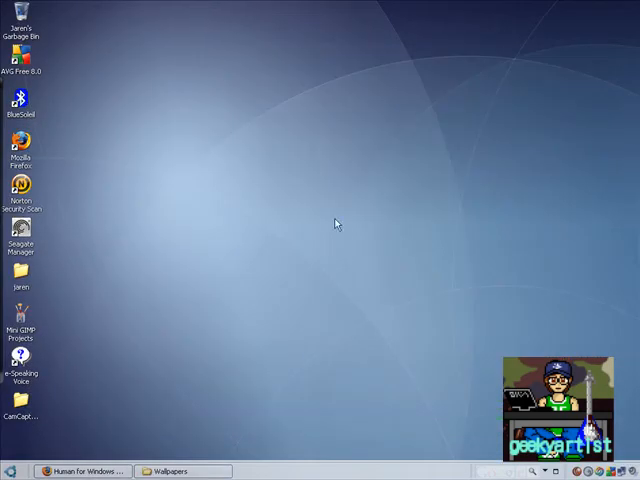
mouse_move(340, 324)
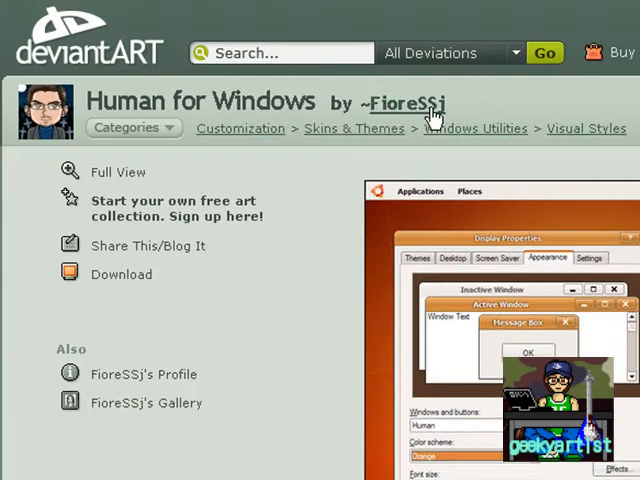
- Scroll down the deviantART 'Human for Windows' page
scroll("down", 3)
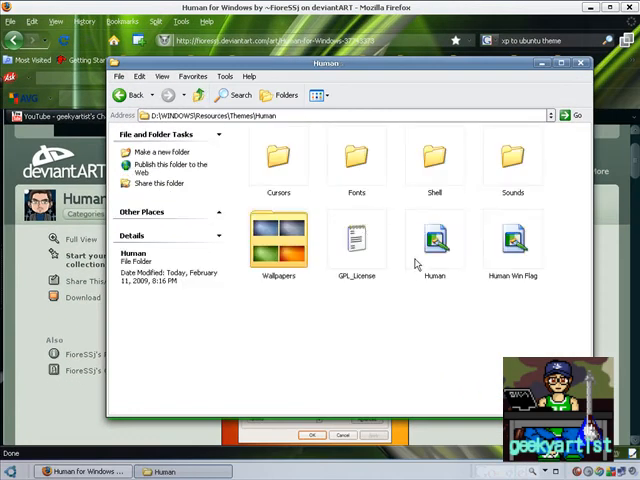
- Select Human Win Flag, then browse the CrystalBlue theme folder in Themes
left_click(513, 238)
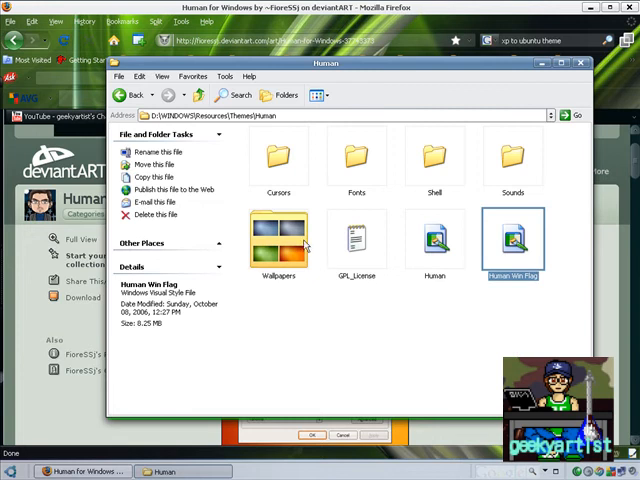
mouse_move(353, 335)
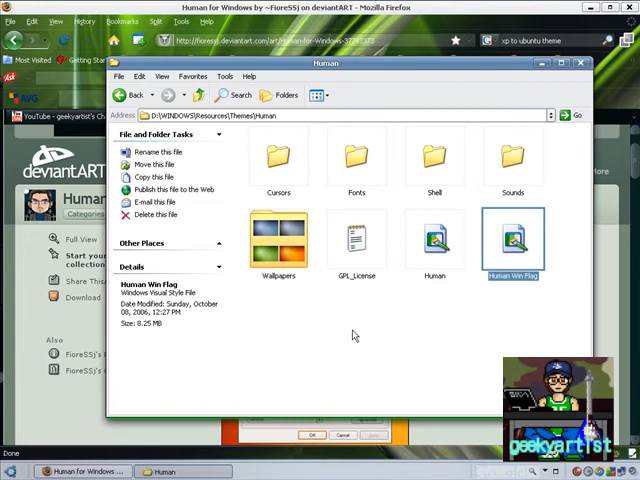
mouse_move(264, 170)
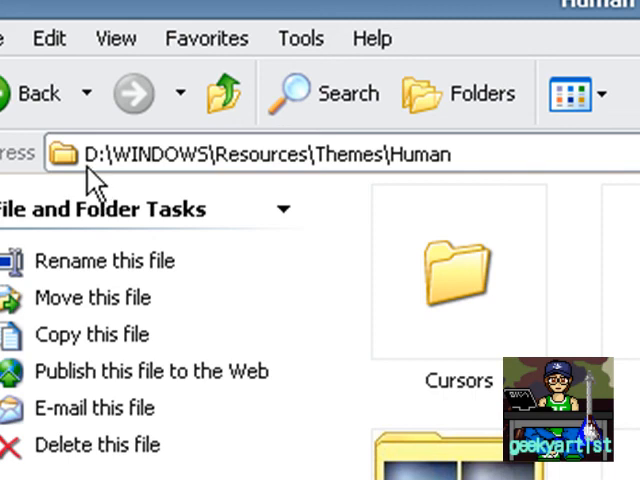
mouse_move(158, 170)
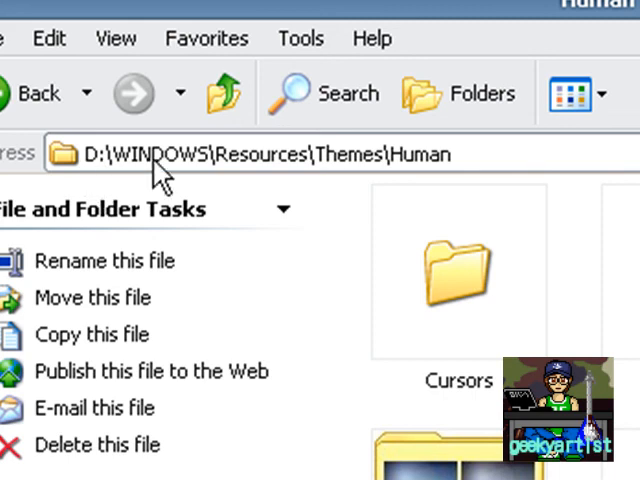
mouse_move(385, 185)
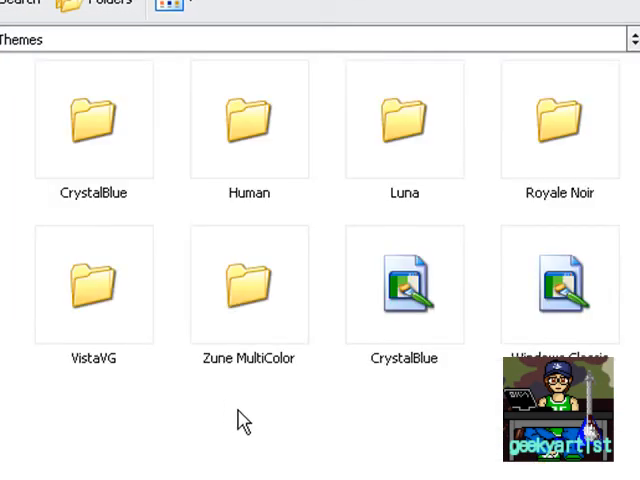
left_click(93, 120)
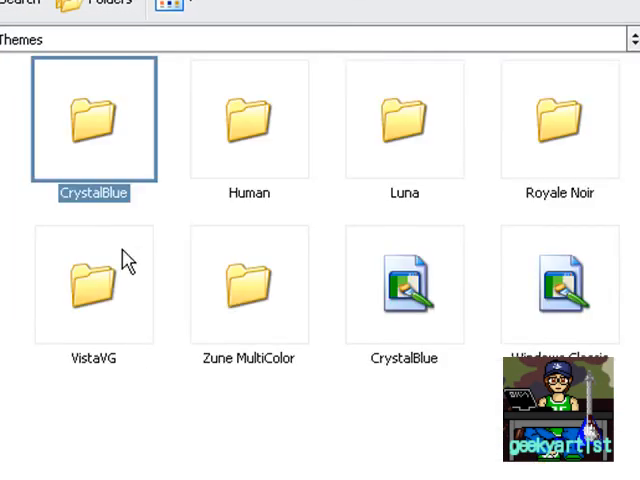
mouse_move(548, 140)
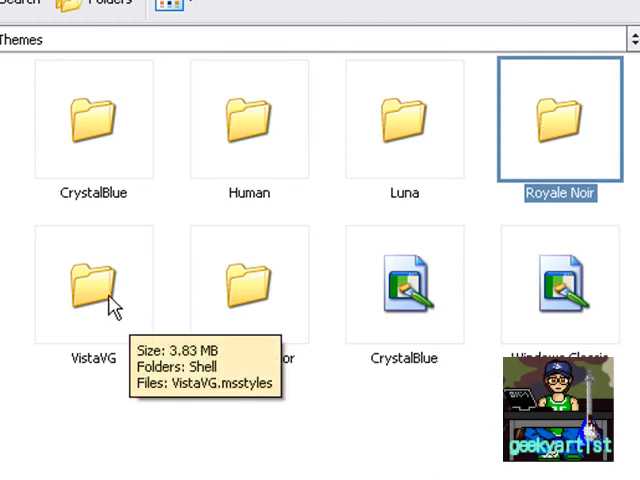
left_click(248, 285)
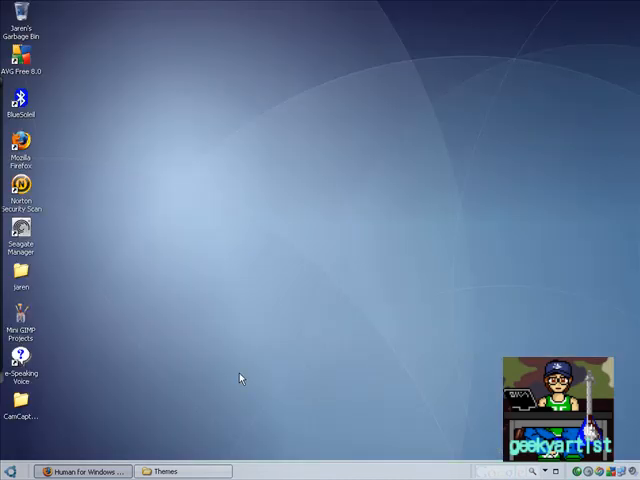
mouse_move(185, 345)
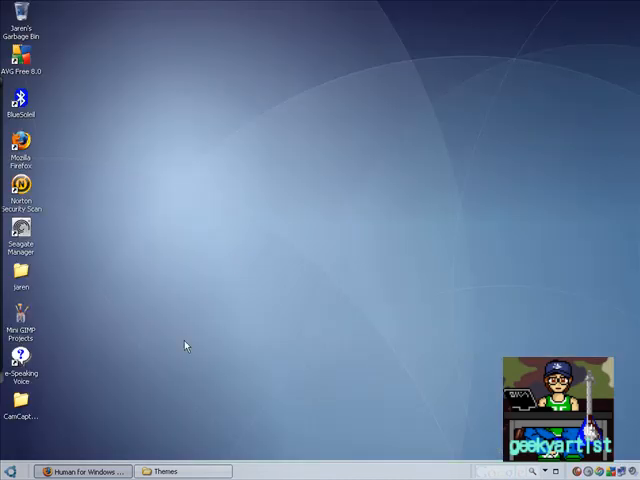
mouse_move(278, 393)
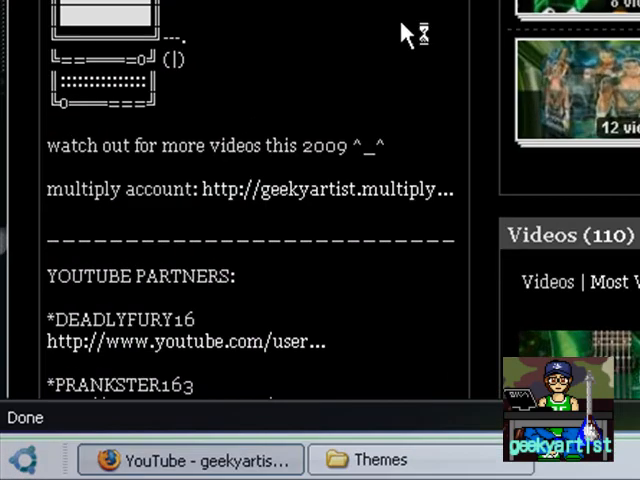
- Scroll down the geekyartist channel to its subscriptions, friends and subscribers
scroll("down", 3)
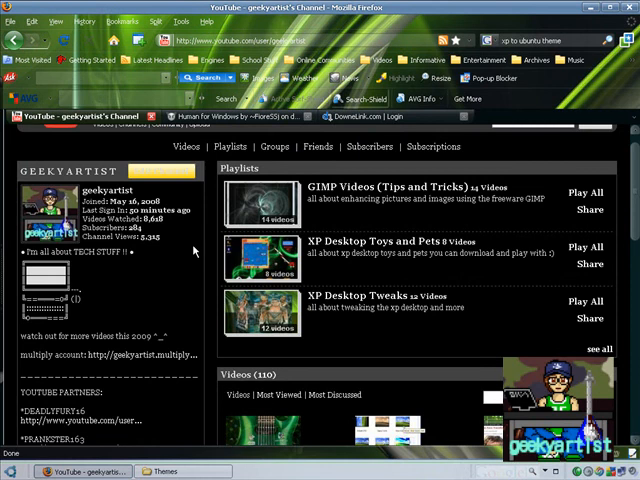
scroll("down", 3)
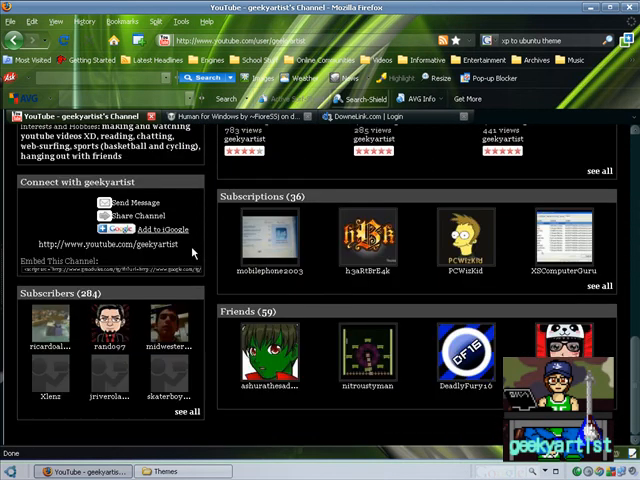